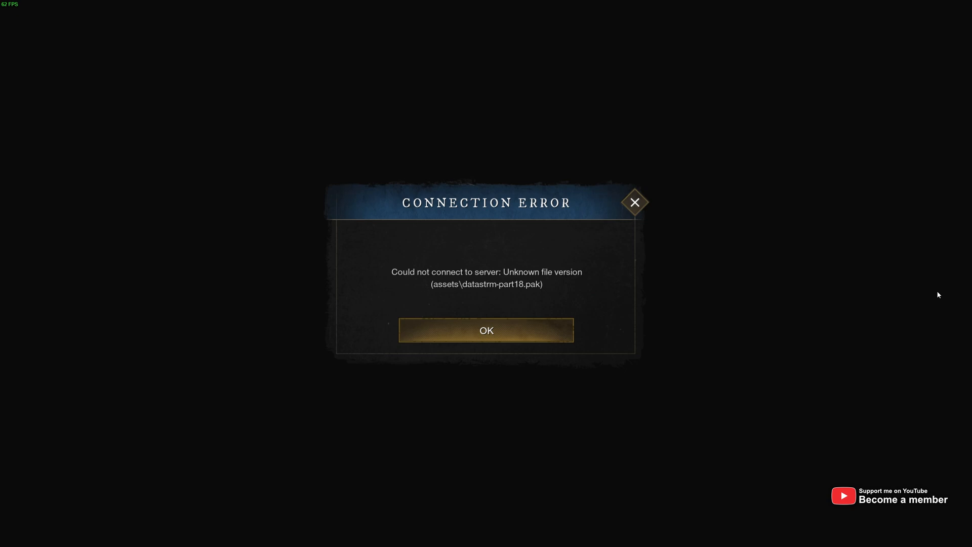
{"action": "mouse_move", "coordinate": [928, 292]}
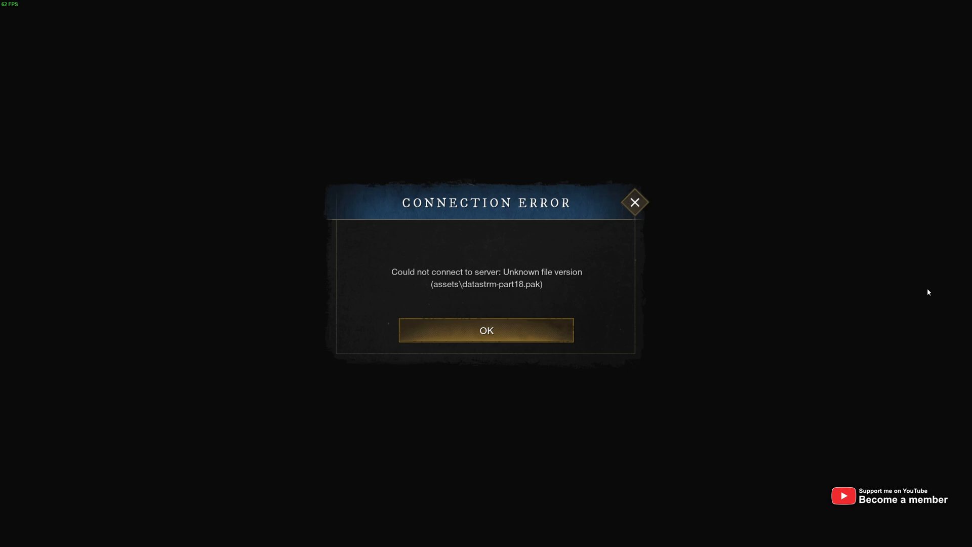
{"action": "mouse_move", "coordinate": [581, 265]}
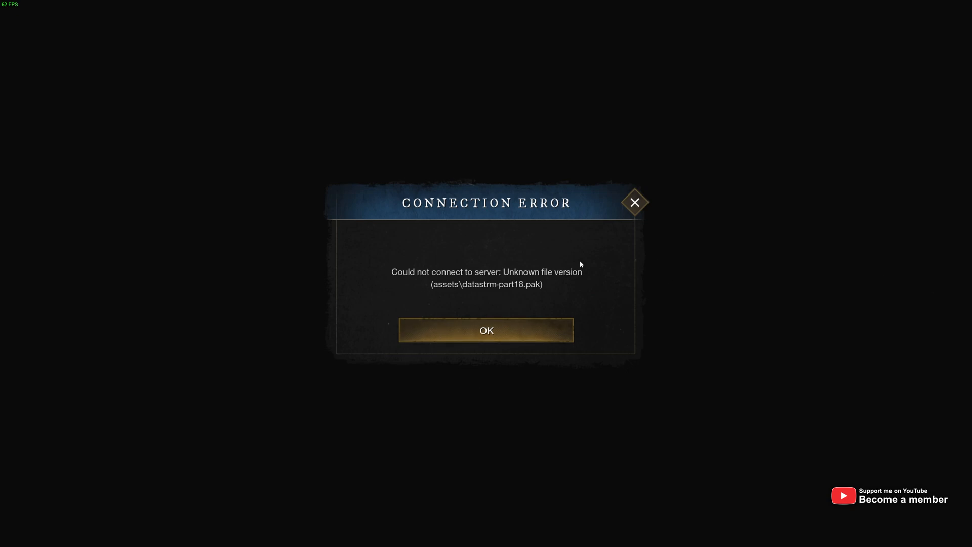
{"action": "mouse_move", "coordinate": [512, 278]}
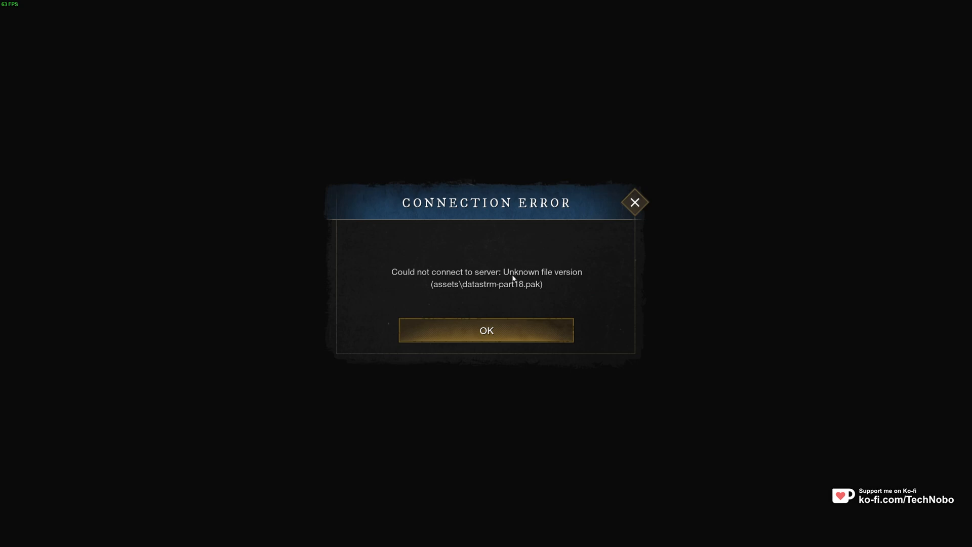
{"action": "mouse_move", "coordinate": [581, 293]}
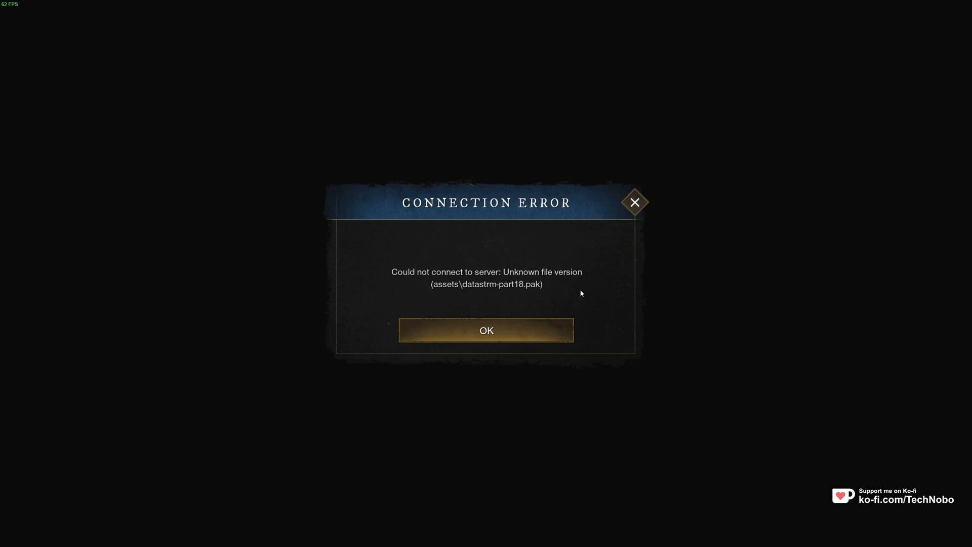
{"action": "mouse_move", "coordinate": [641, 287]}
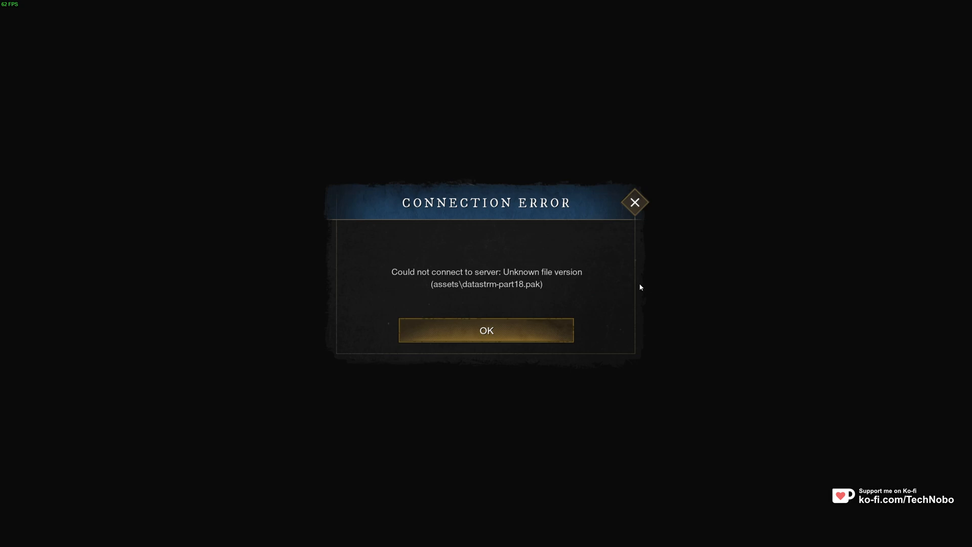
{"action": "mouse_move", "coordinate": [666, 294]}
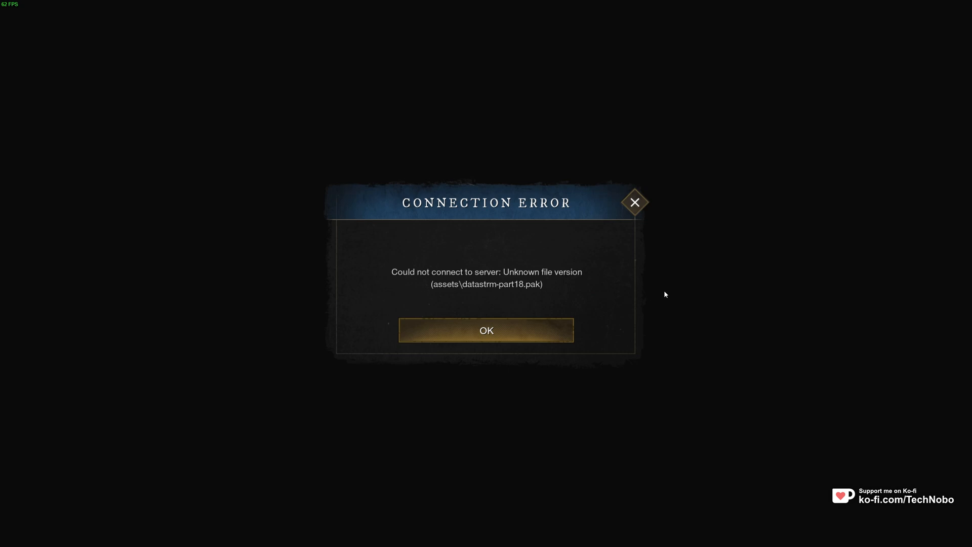
{"action": "mouse_move", "coordinate": [660, 294]}
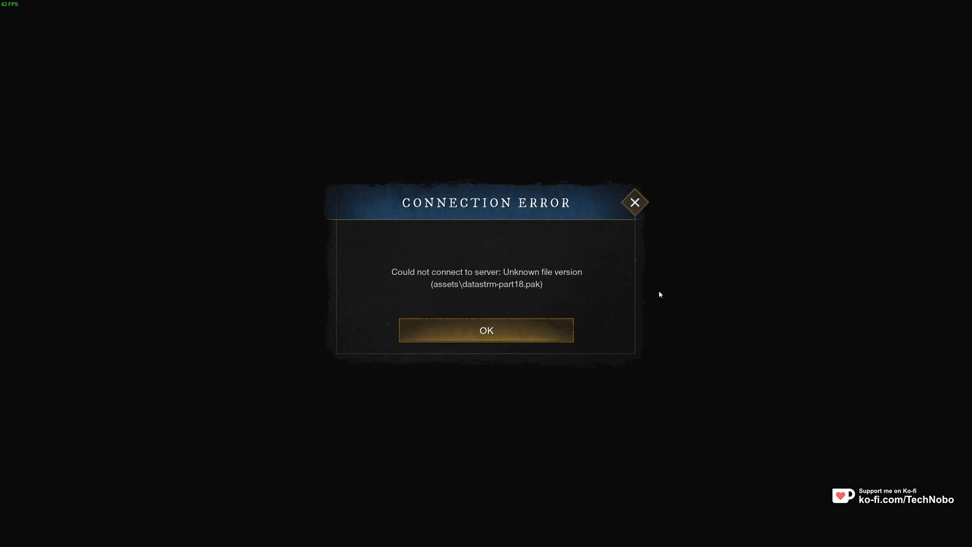
{"action": "mouse_move", "coordinate": [520, 301]}
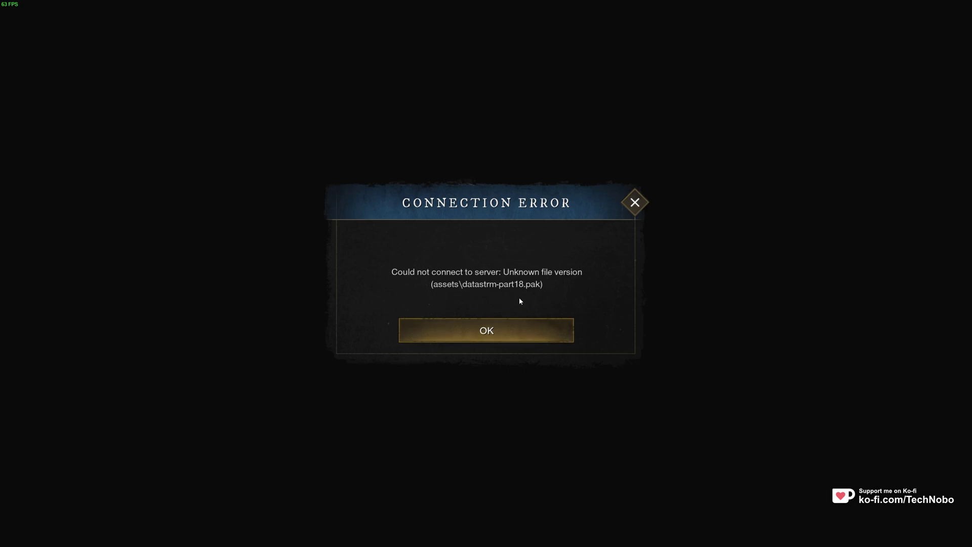
{"action": "mouse_move", "coordinate": [613, 297]}
{"action": "type", "text": "assets\\datas"}
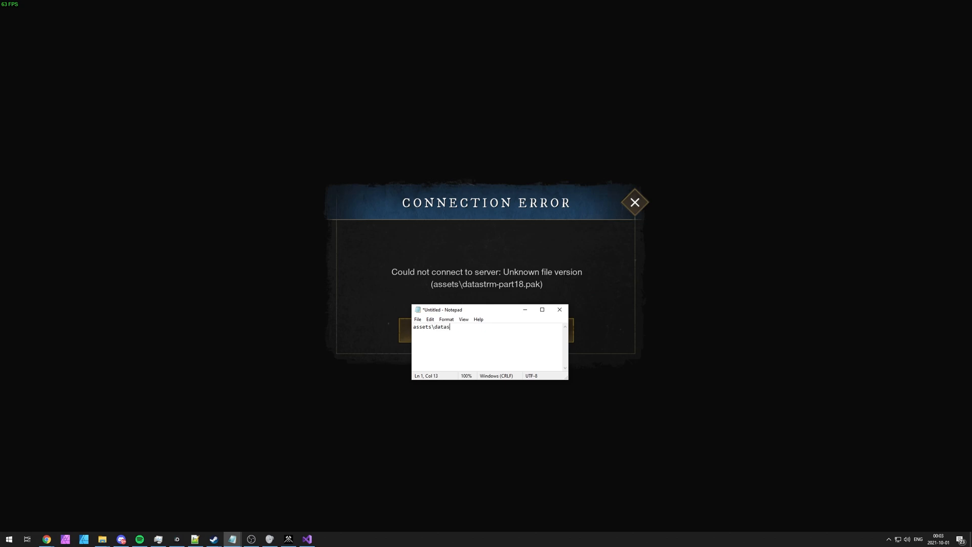
- Finish typing the path assets\datastrm-part18.pak in Notepad and return to the game
{"action": "type", "text": "trm-part18."}
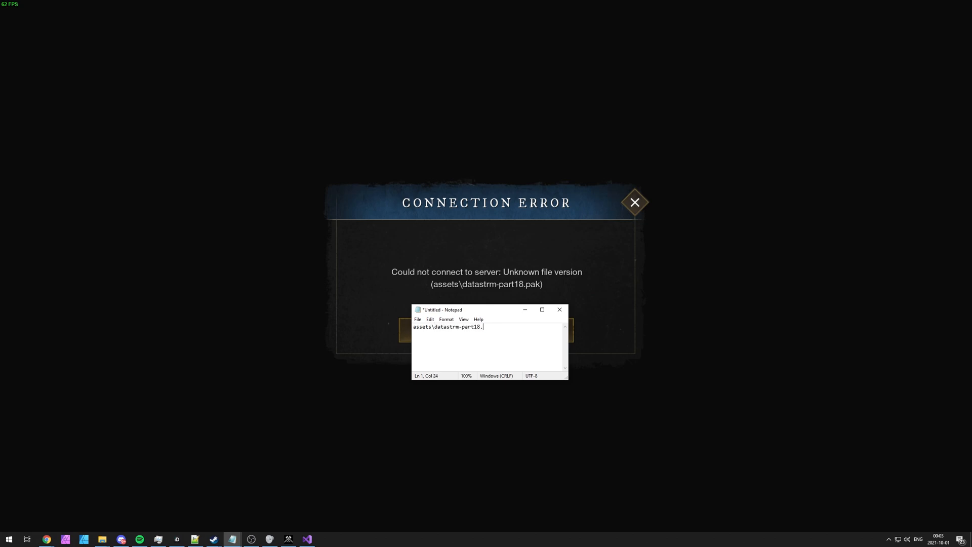
{"action": "type", "text": "pak"}
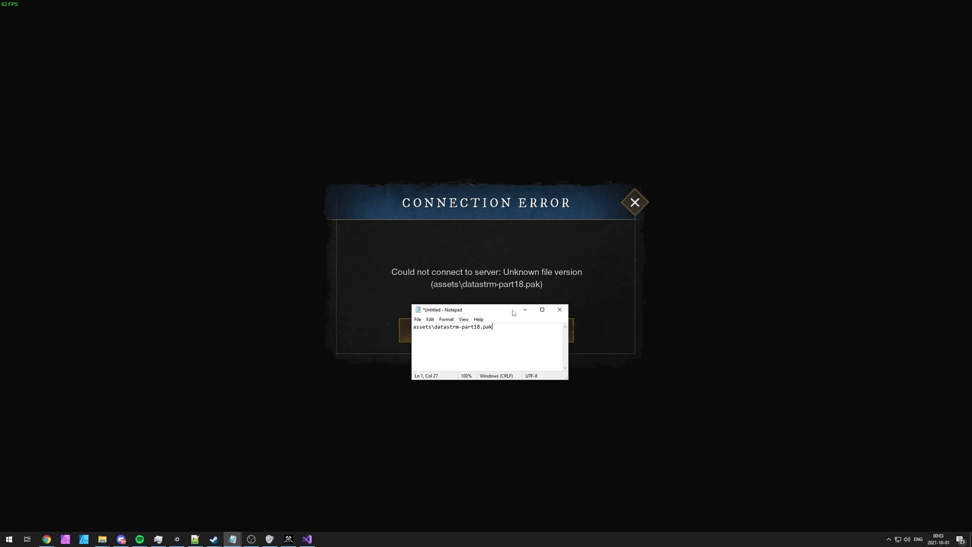
{"action": "left_click", "coordinate": [635, 202]}
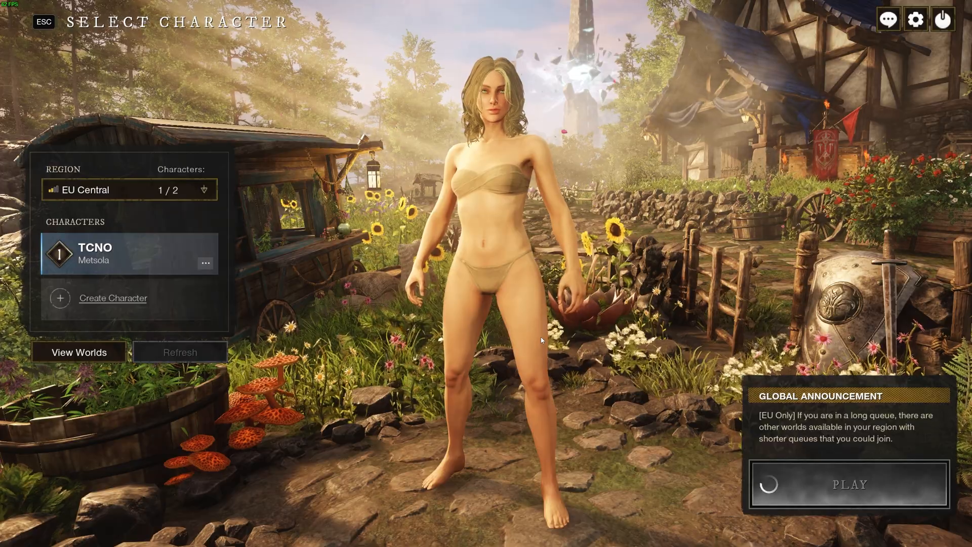
- Select Play twice on the Select Character screen to retry joining the world
{"action": "left_click", "coordinate": [849, 484]}
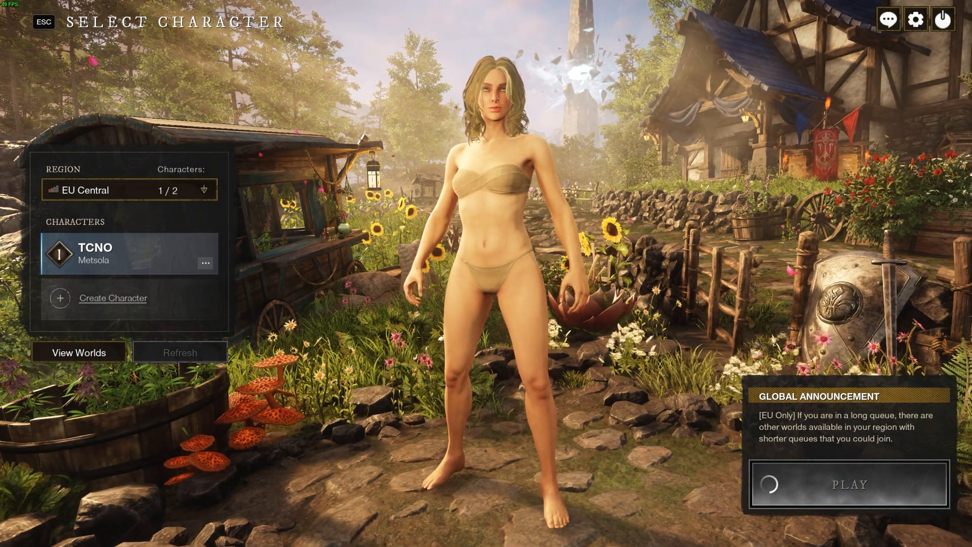
{"action": "left_click", "coordinate": [848, 484]}
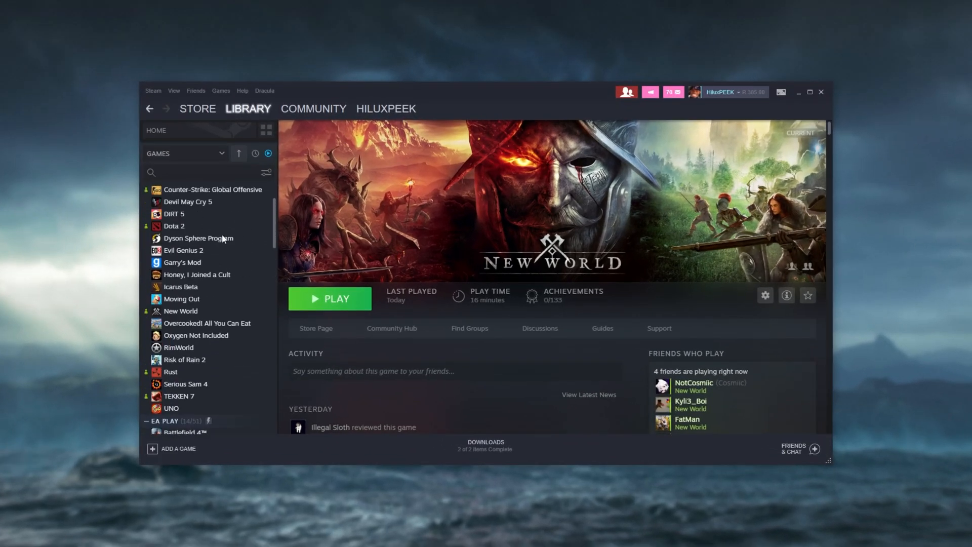
- Verify integrity of New World's game files under Properties > Local Files, then close Properties
{"action": "left_click", "coordinate": [765, 295]}
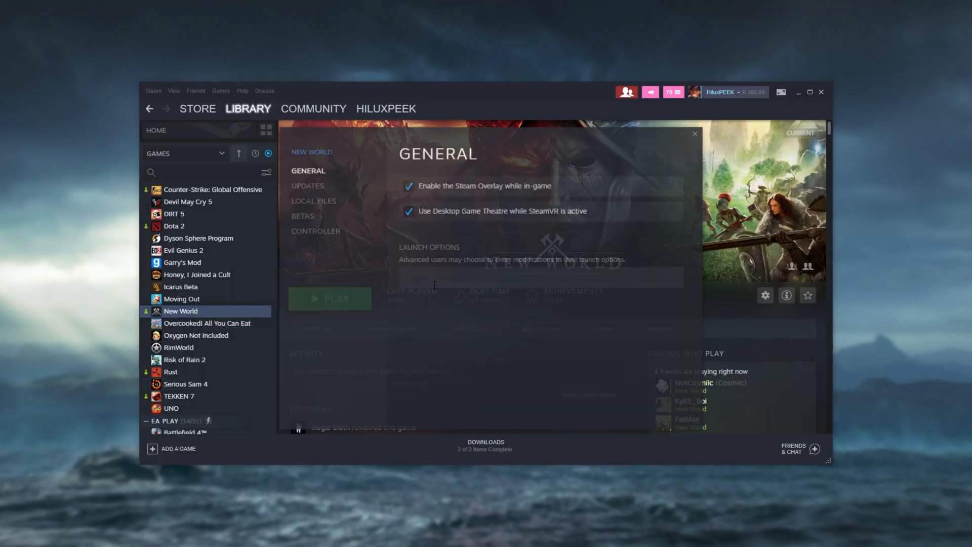
{"action": "left_click", "coordinate": [313, 200]}
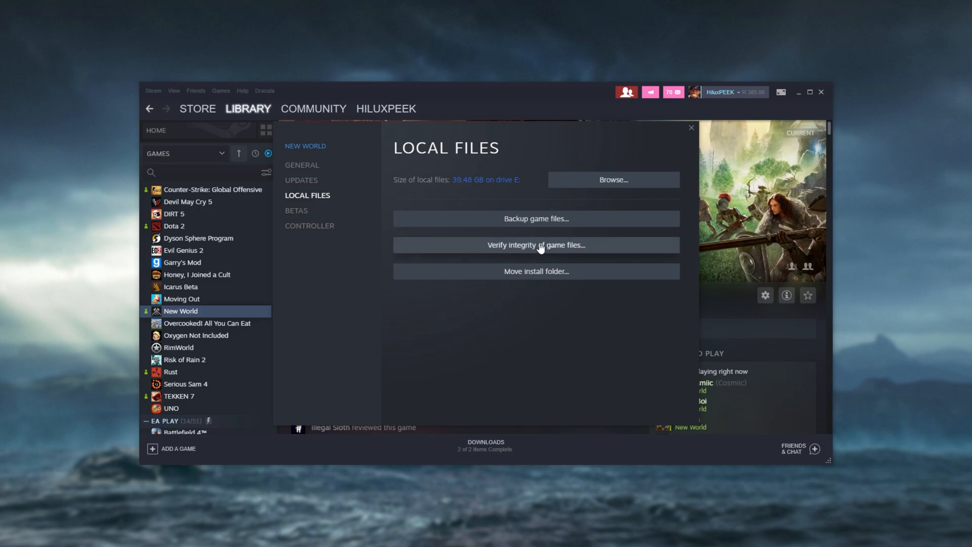
{"action": "mouse_move", "coordinate": [663, 131]}
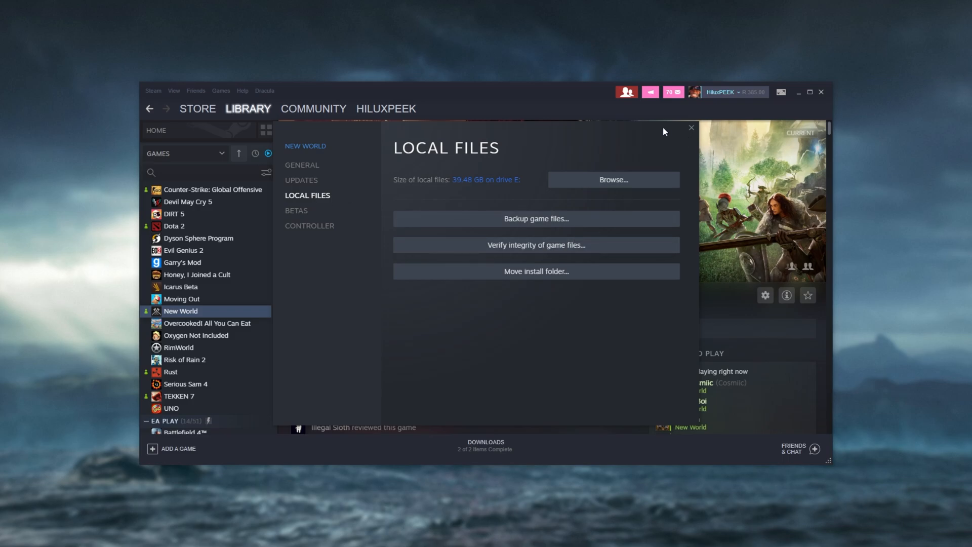
{"action": "mouse_move", "coordinate": [660, 135]}
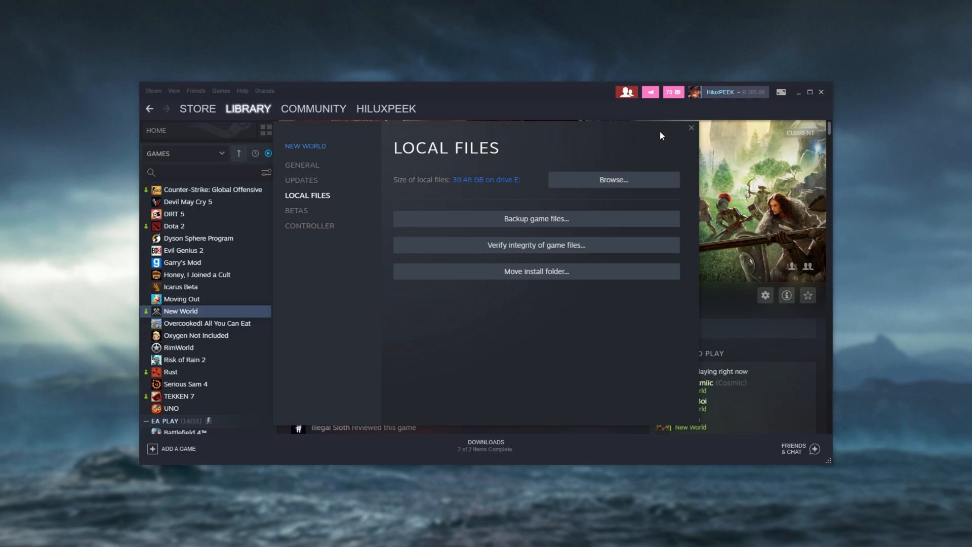
{"action": "left_click", "coordinate": [691, 128]}
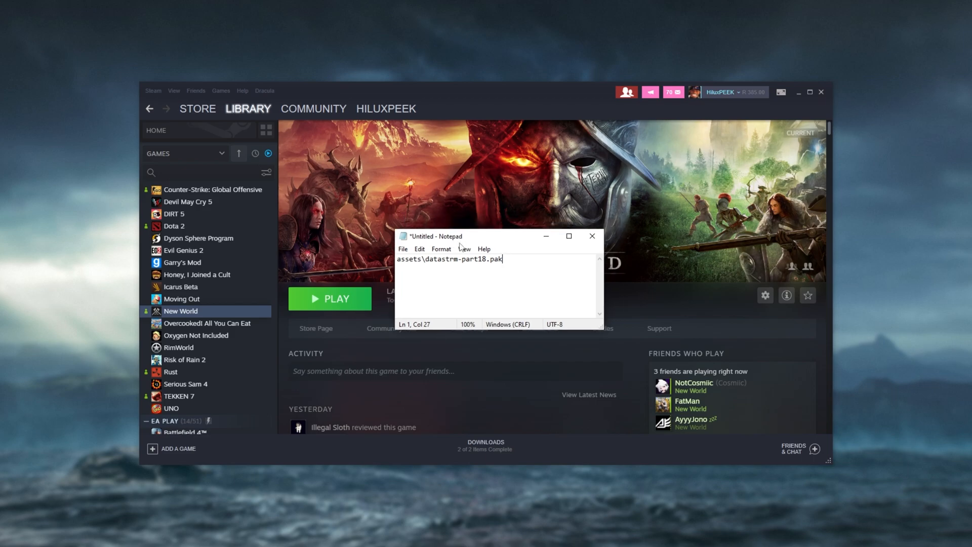
- Browse New World's local files from its library context menu
{"action": "right_click", "coordinate": [181, 310]}
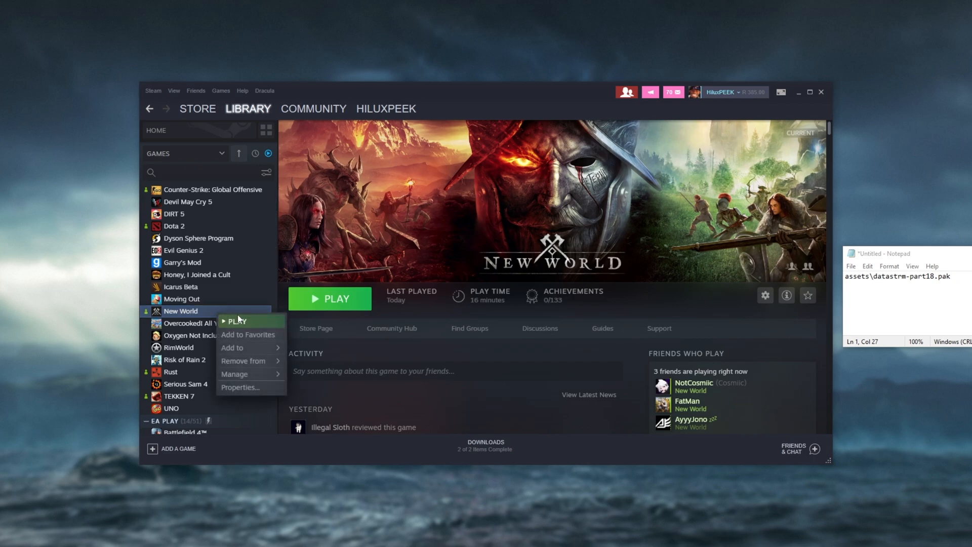
{"action": "left_click", "coordinate": [663, 224]}
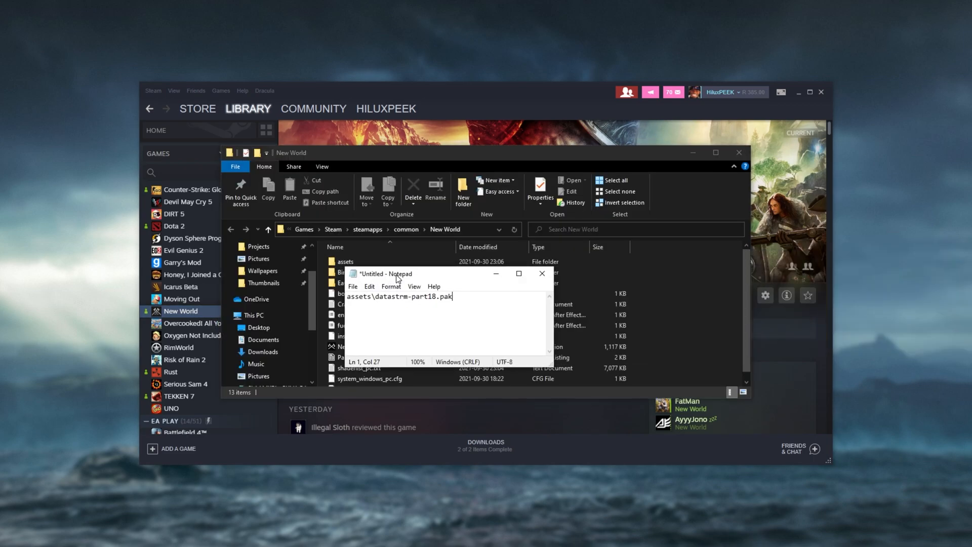
- Open the assets folder and select DataStrm-part18.pak
{"action": "left_click", "coordinate": [345, 261]}
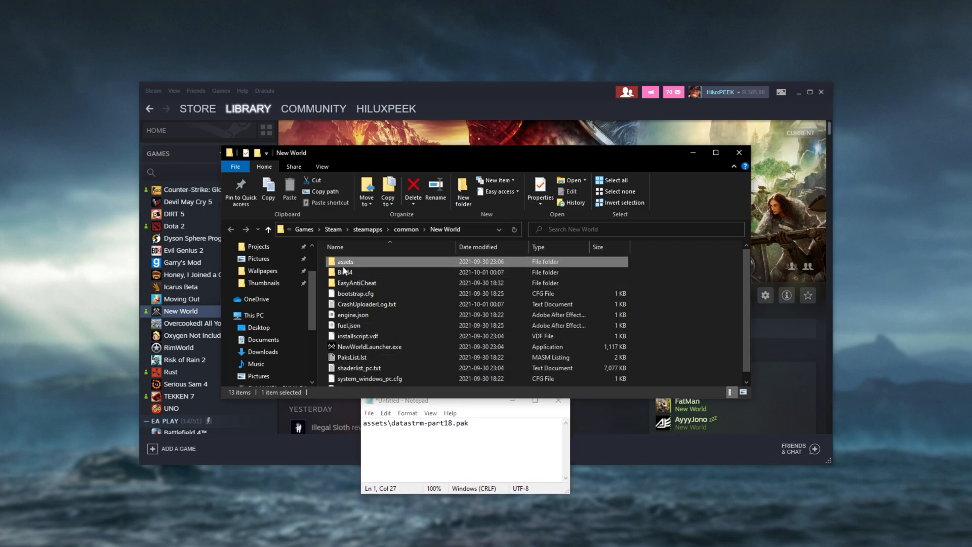
{"action": "double_click", "coordinate": [345, 261]}
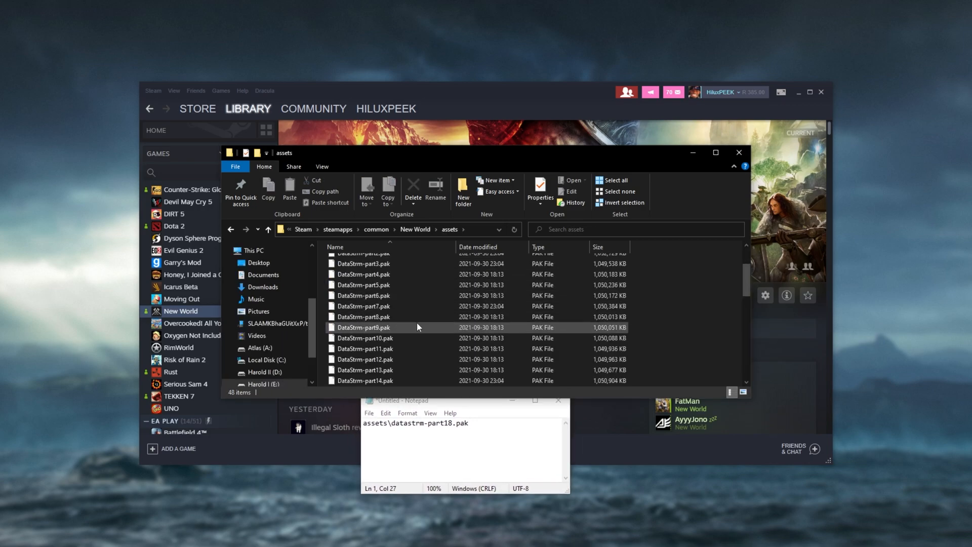
{"action": "left_click", "coordinate": [365, 359]}
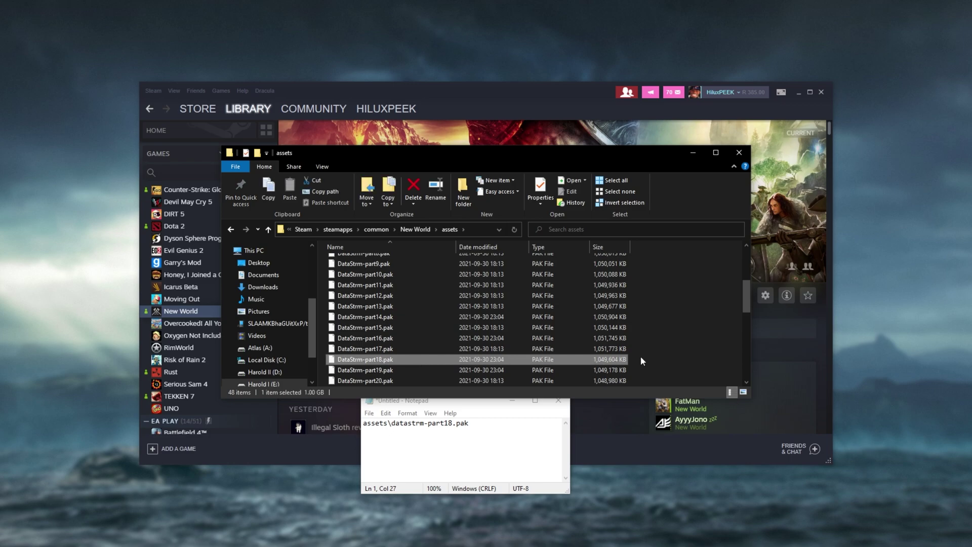
{"action": "mouse_move", "coordinate": [623, 360]}
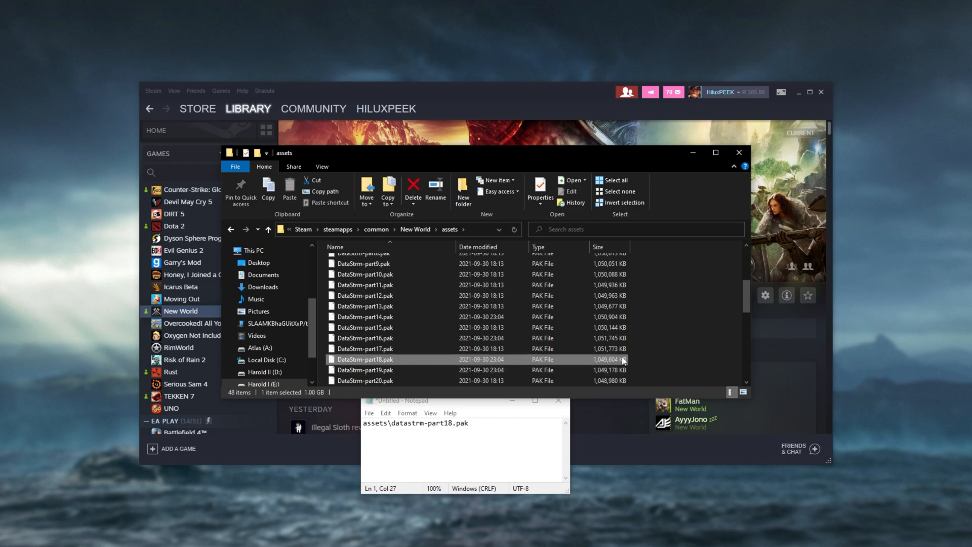
{"action": "scroll", "scroll_direction": "down", "scroll_amount": 3}
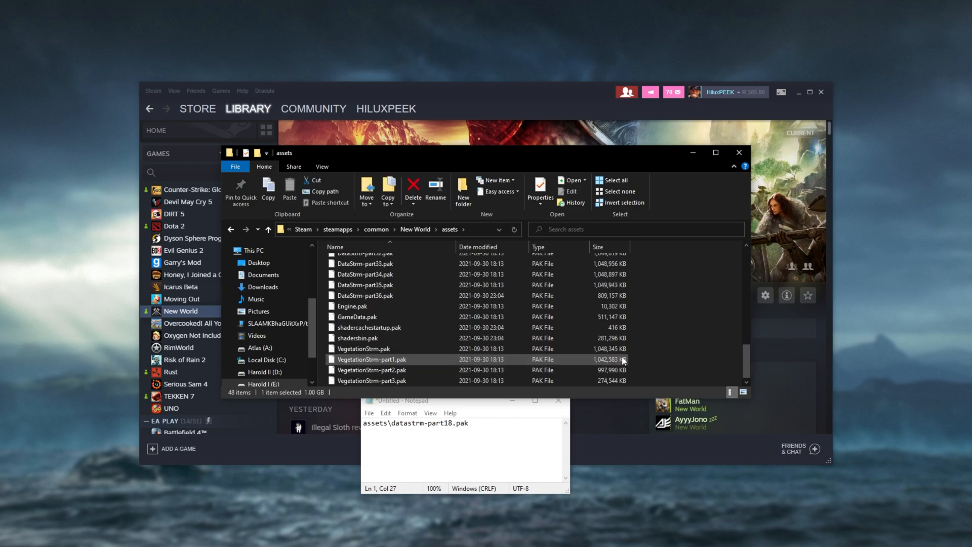
{"action": "scroll", "scroll_direction": "up", "scroll_amount": 3}
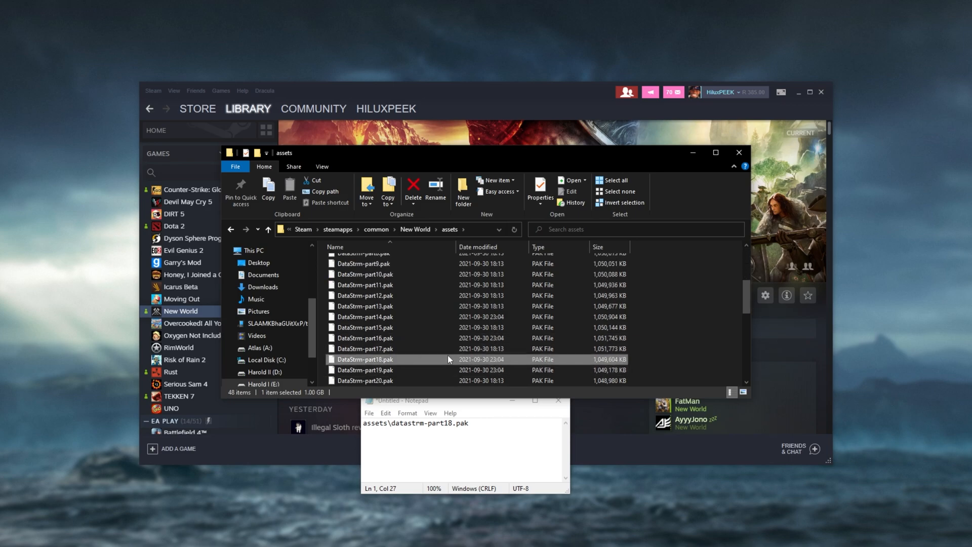
{"action": "mouse_move", "coordinate": [434, 338]}
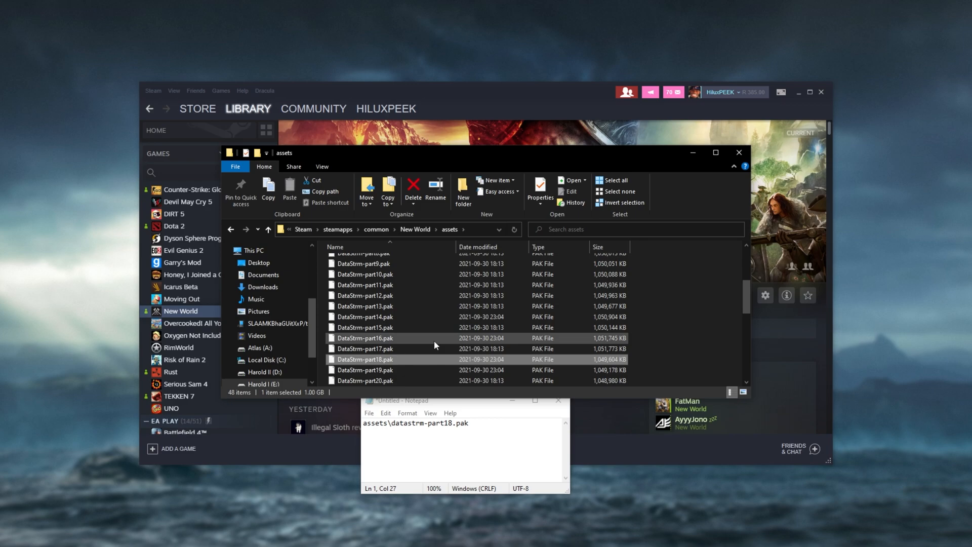
{"action": "mouse_move", "coordinate": [525, 367]}
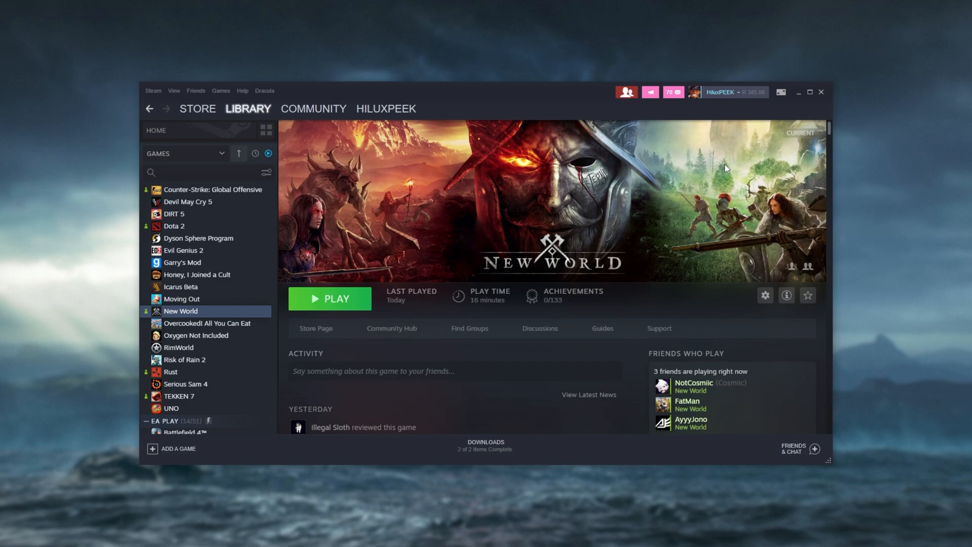
{"action": "mouse_move", "coordinate": [754, 114]}
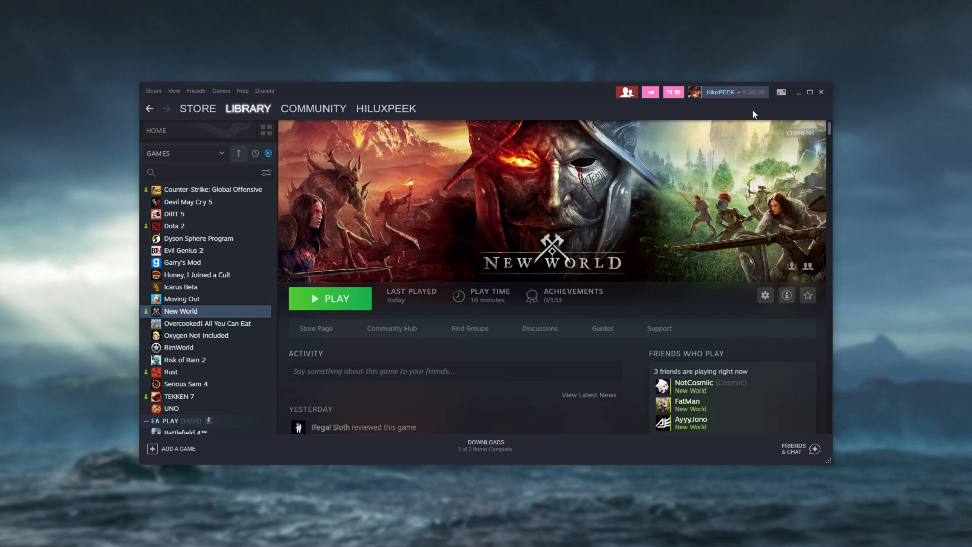